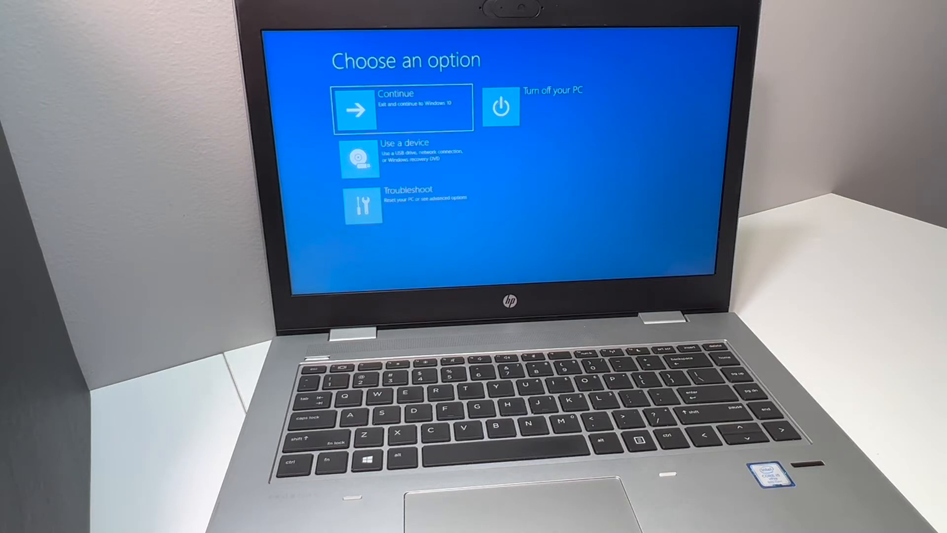
# - Choose Troubleshoot, then Reset this PC to reach the reinstall method choice
pyautogui.press('down')
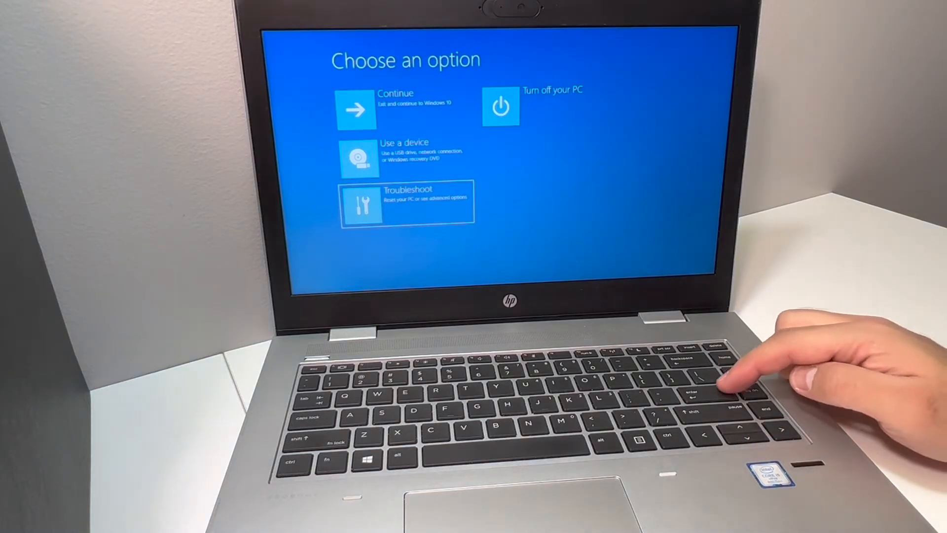
pyautogui.click(407, 202)
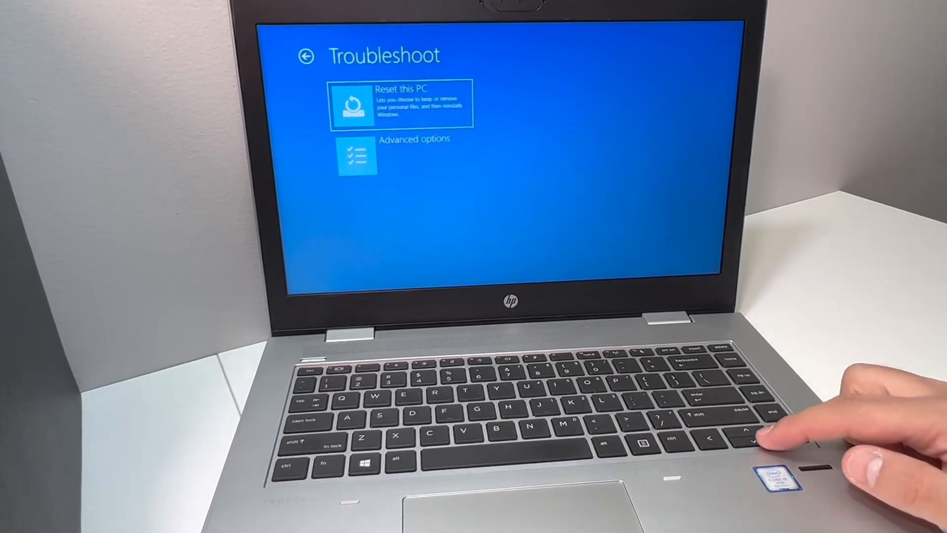
pyautogui.click(401, 104)
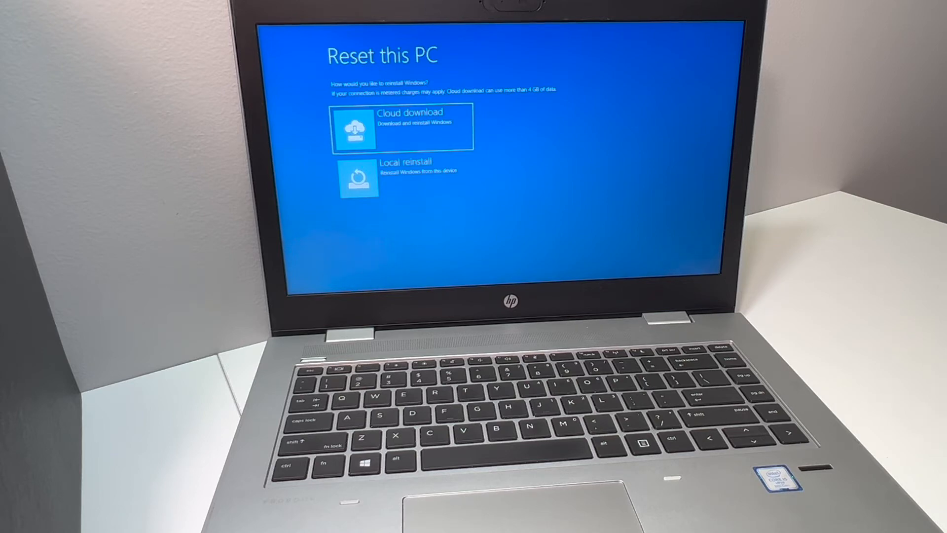
# - Choose Local reinstall and Fully clean the drive so the reset begins getting ready
pyautogui.press('down')
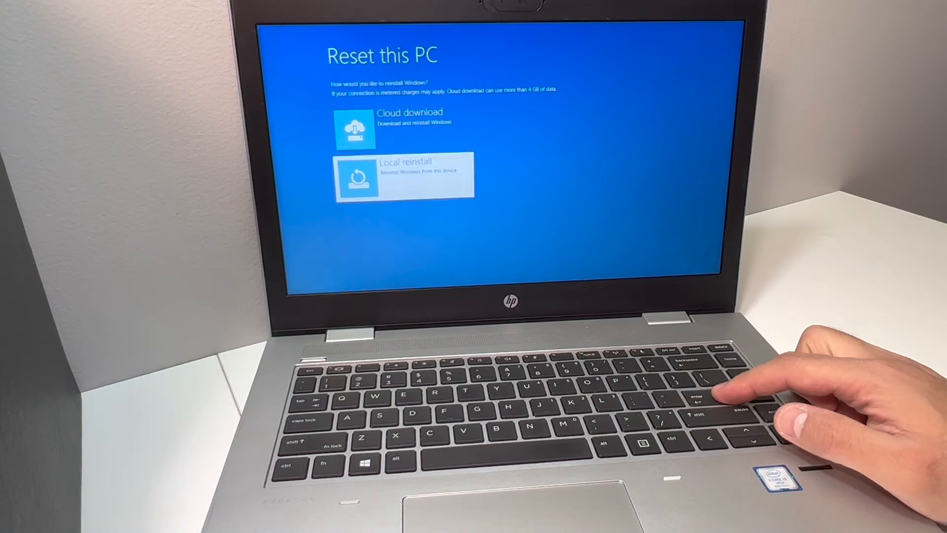
pyautogui.click(403, 176)
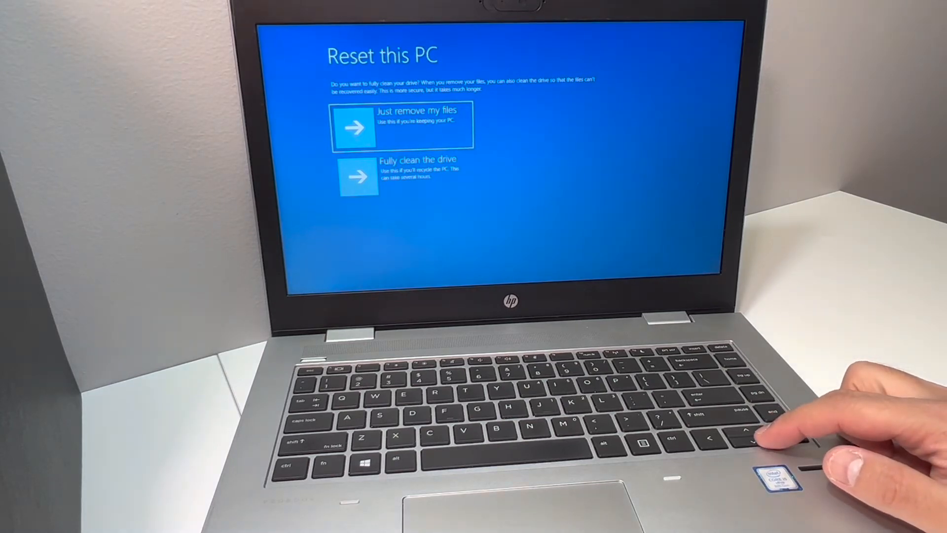
pyautogui.press('down')
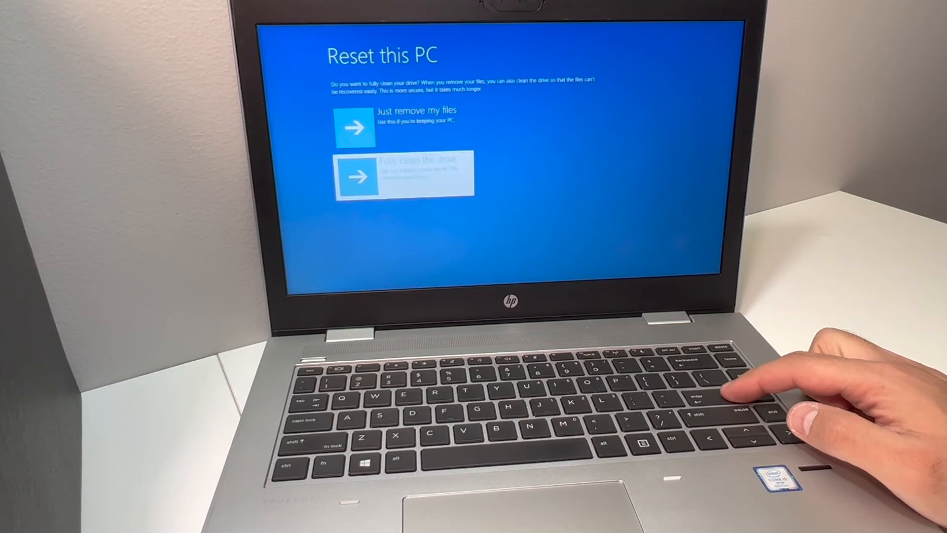
pyautogui.click(405, 173)
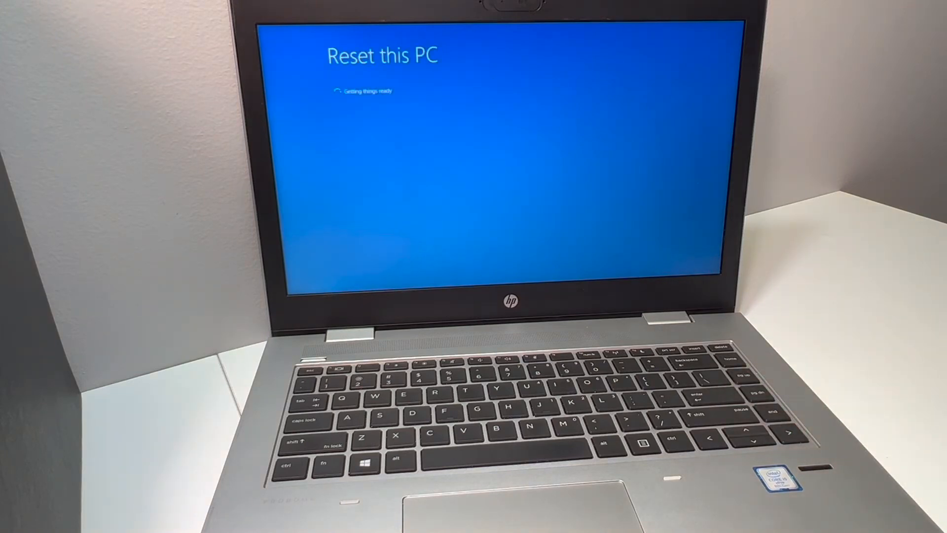